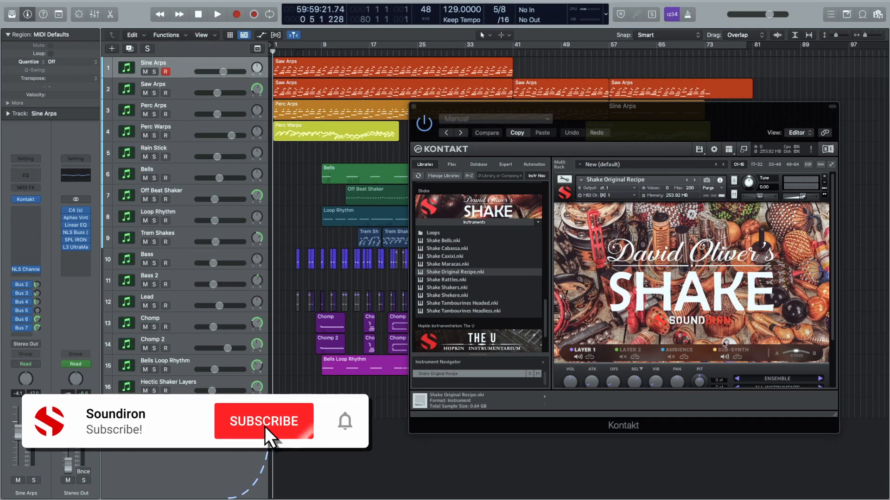
# Step: Solo the Sine Arps track, play its part alone, then stop playback
pyautogui.click(262, 421)
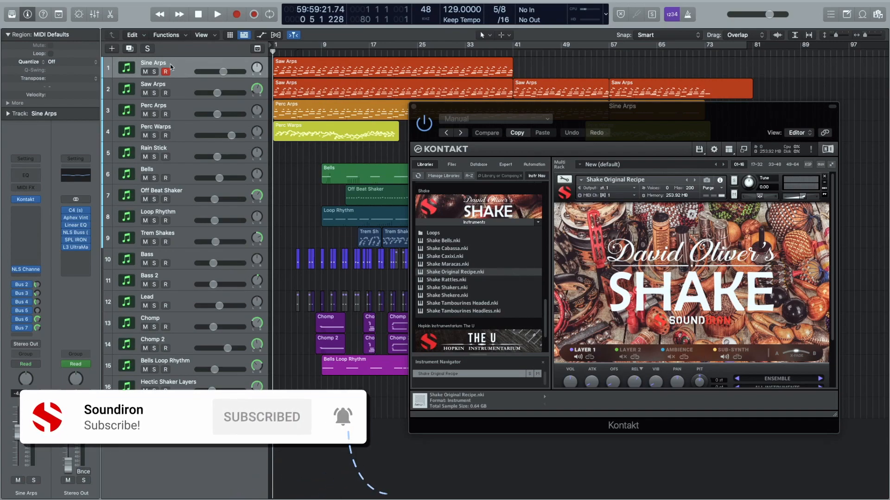
pyautogui.click(155, 72)
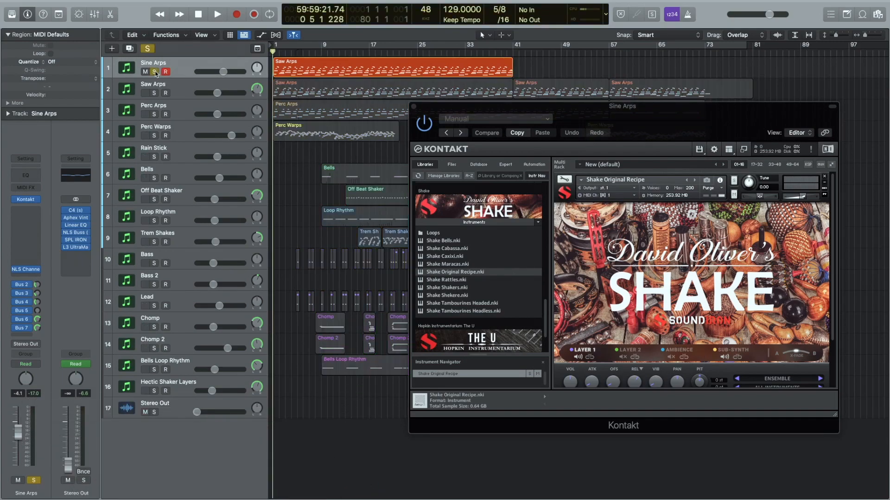
pyautogui.click(217, 14)
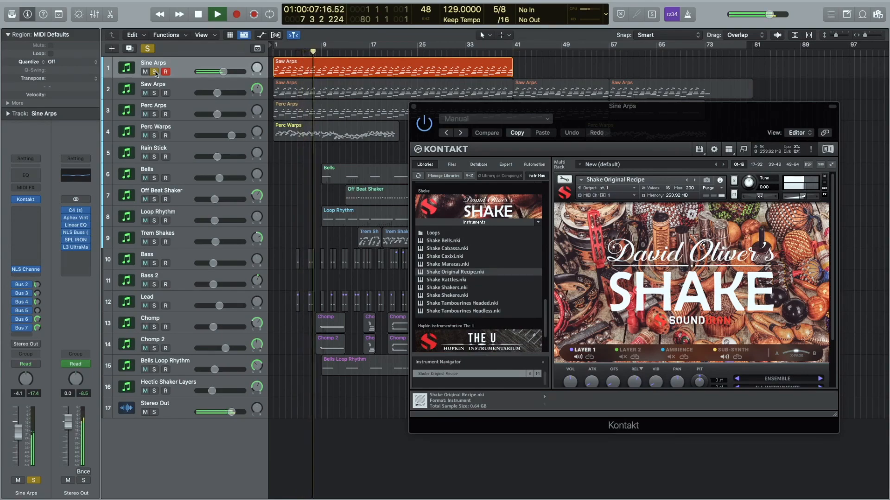
pyautogui.click(217, 13)
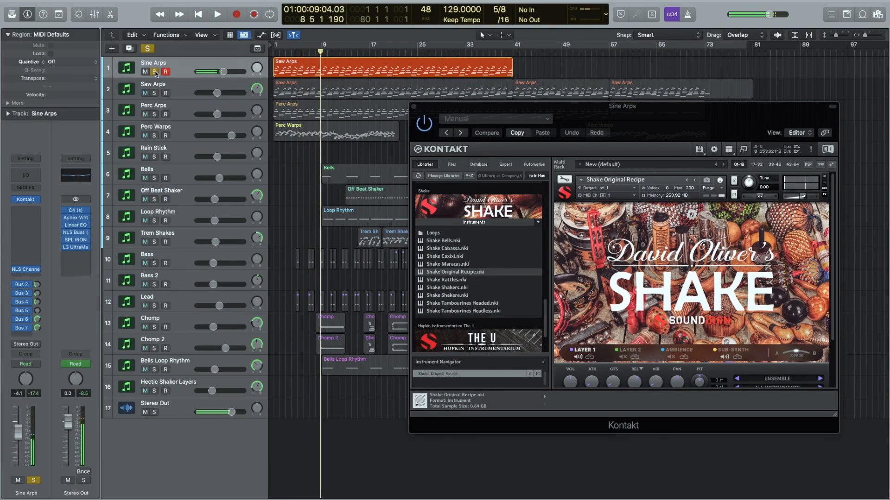
pyautogui.click(145, 72)
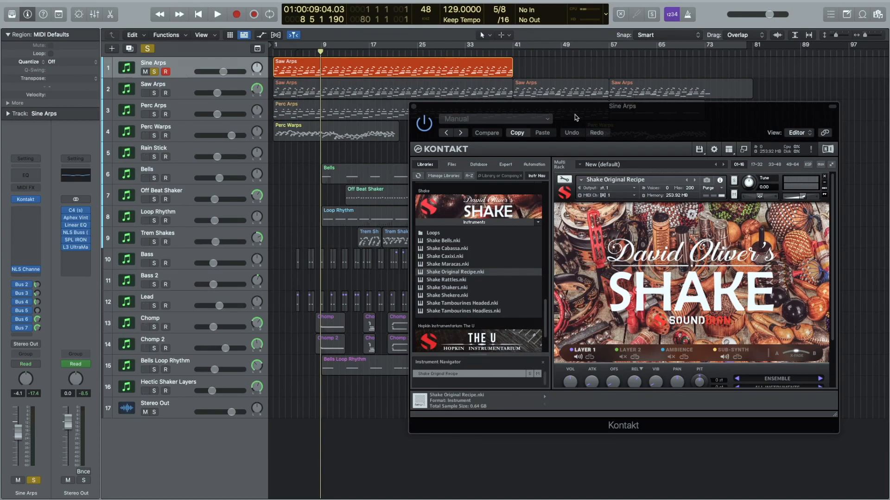
pyautogui.moveTo(455, 115)
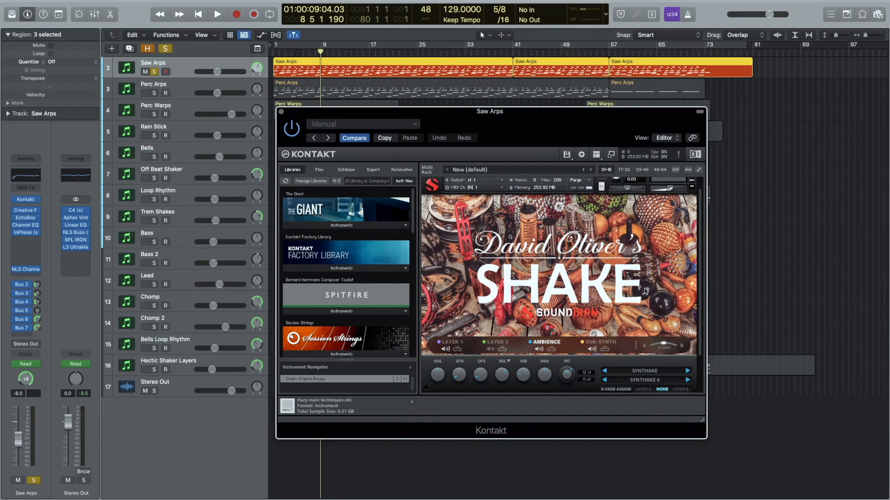
pyautogui.moveTo(430, 190)
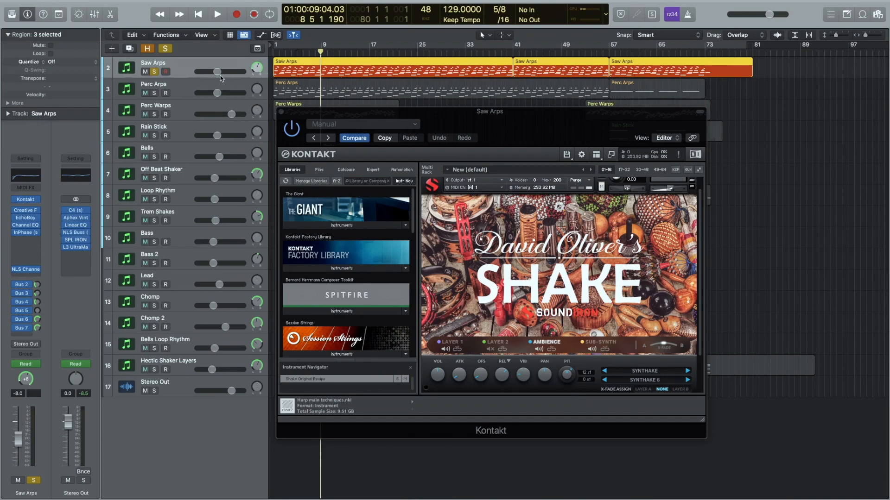
# Step: Solo the Saw Arps track in place of Sine Arps
pyautogui.click(153, 84)
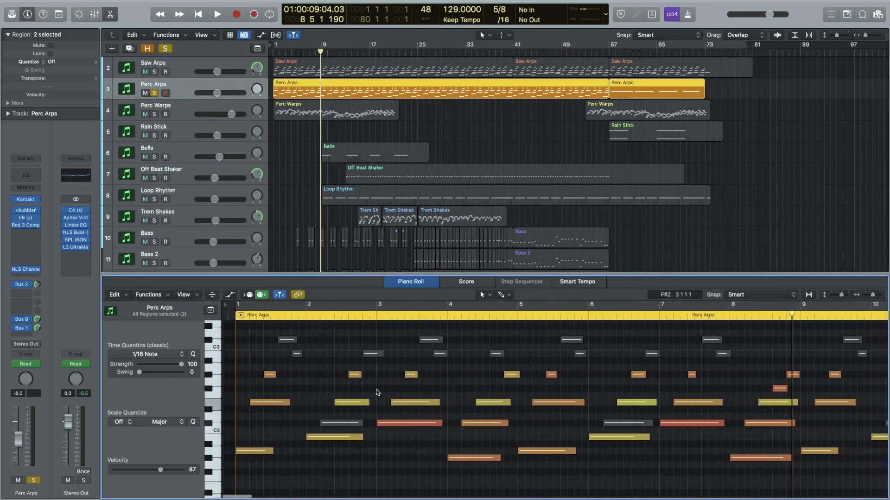
# Step: Scroll back over the Perc Arps notes and return to the Saw Arps regions
pyautogui.hscroll(-3)
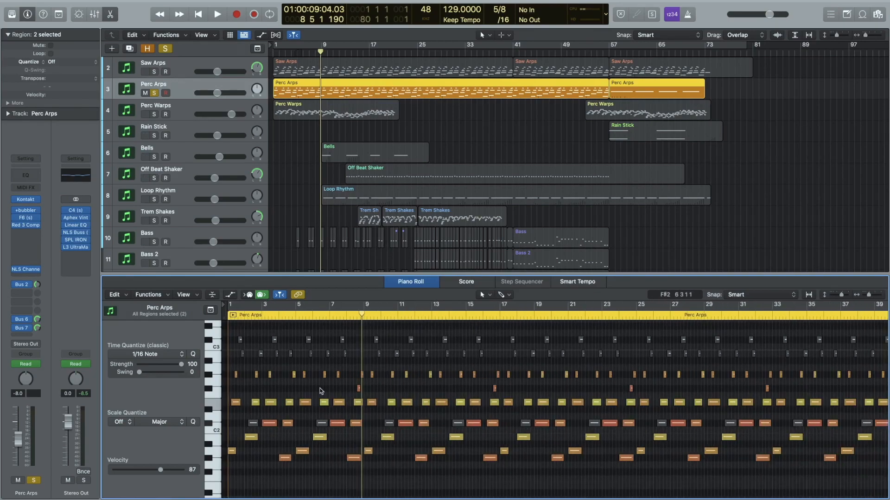
pyautogui.click(198, 13)
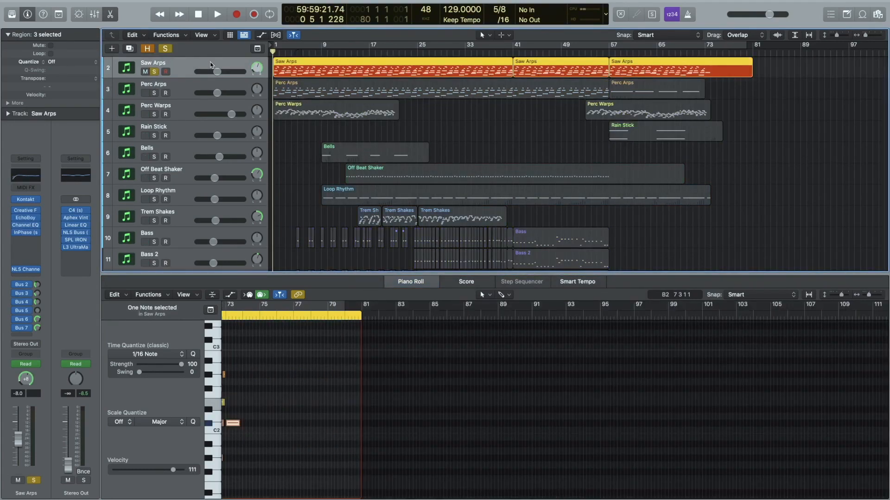
# Step: Show the Creative Filter Frequency automation on Saw Arps and start playback
pyautogui.click(261, 34)
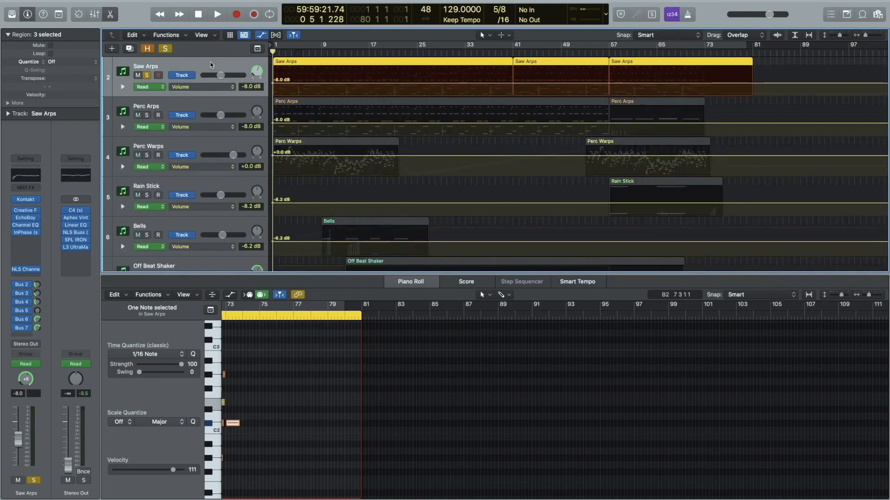
pyautogui.click(200, 87)
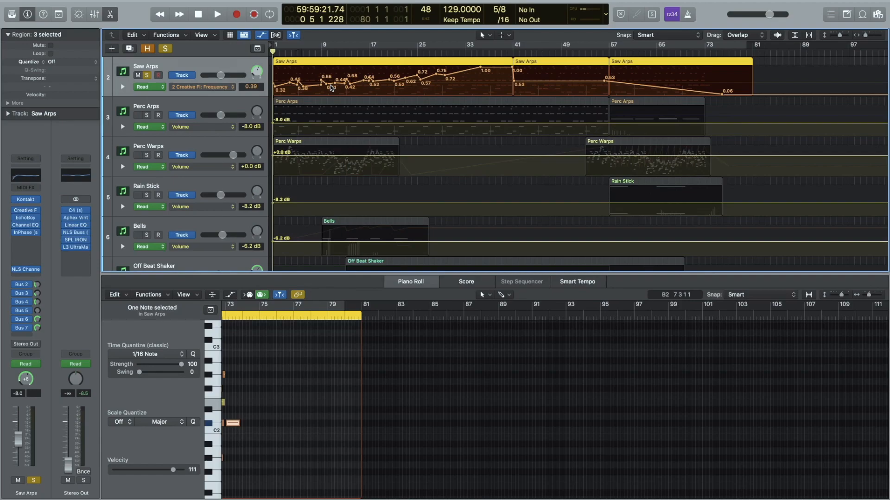
pyautogui.click(217, 14)
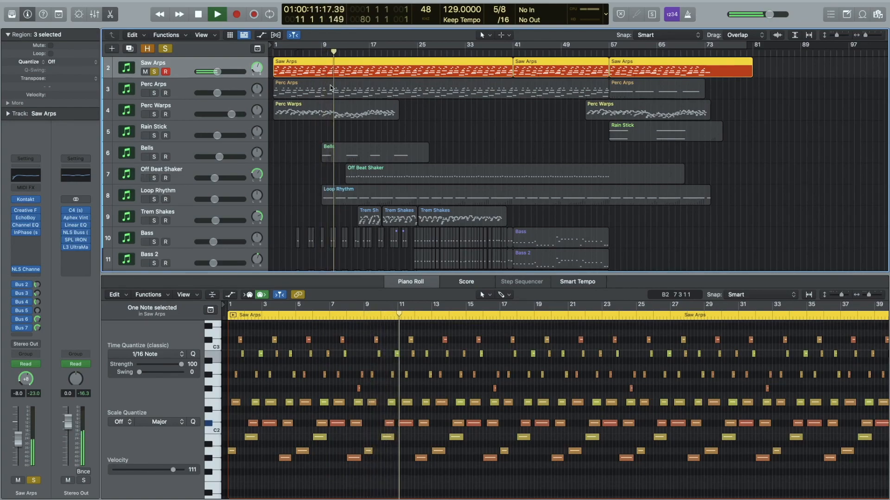
# Step: Audition the Saw Arps filter sweep, stop, and rewind the transport
pyautogui.click(217, 14)
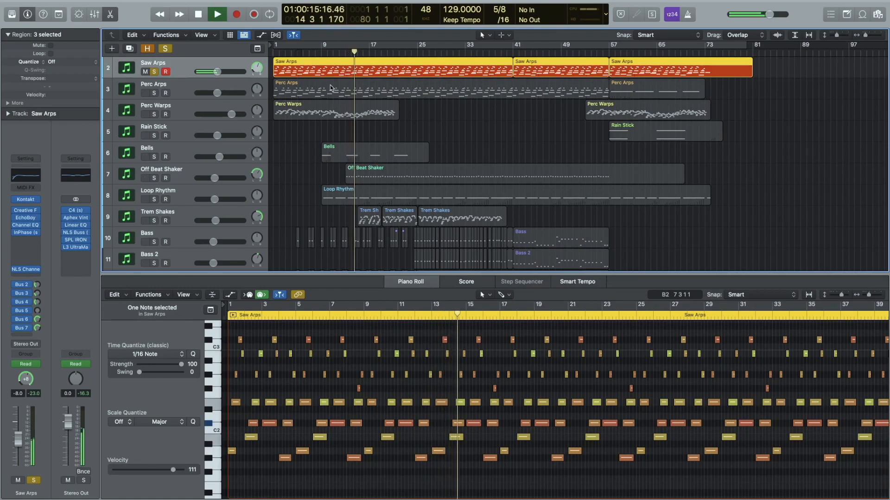
pyautogui.click(197, 14)
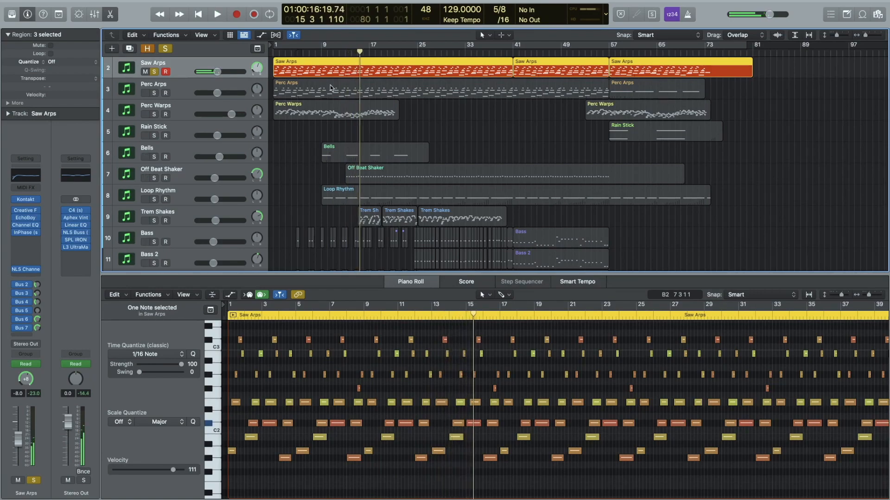
pyautogui.click(199, 14)
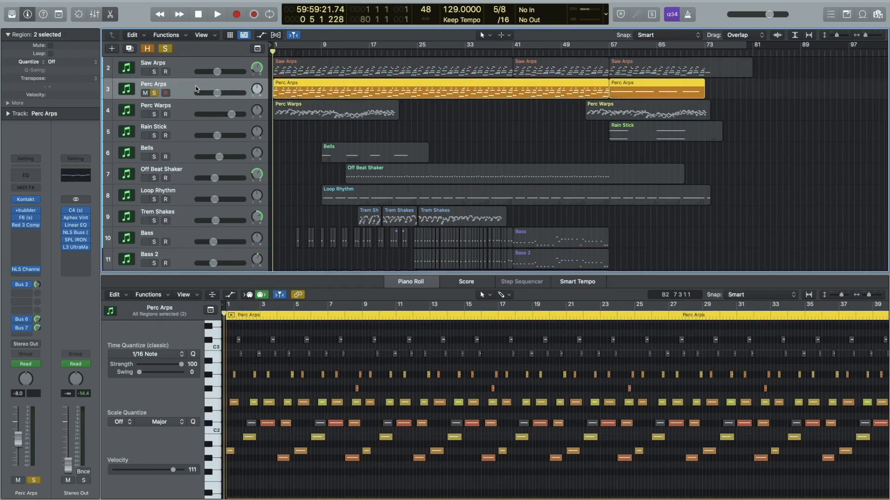
# Step: Play the soloed Perc Arps part and add Saw Arps to the solo group
pyautogui.click(217, 13)
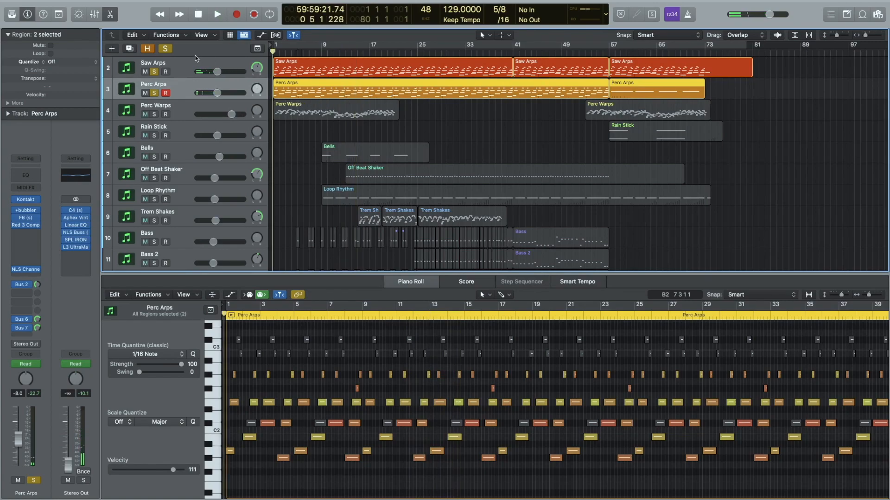
pyautogui.click(153, 68)
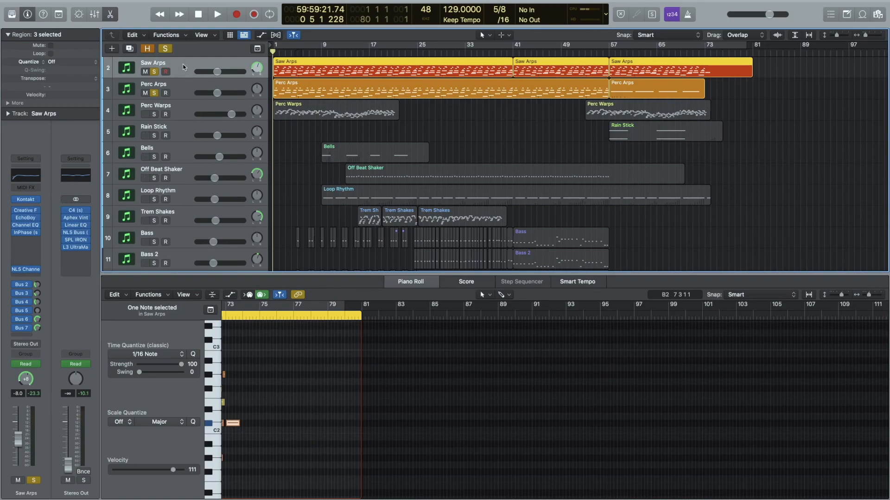
pyautogui.moveTo(186, 69)
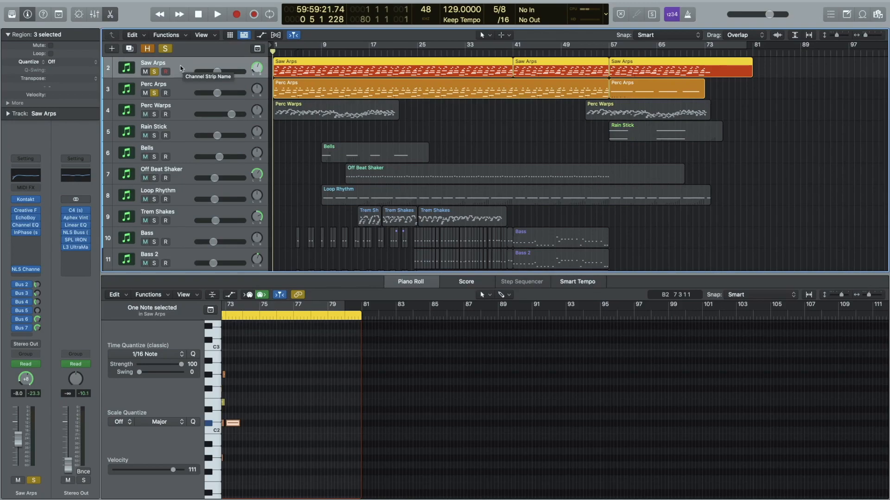
pyautogui.moveTo(170, 116)
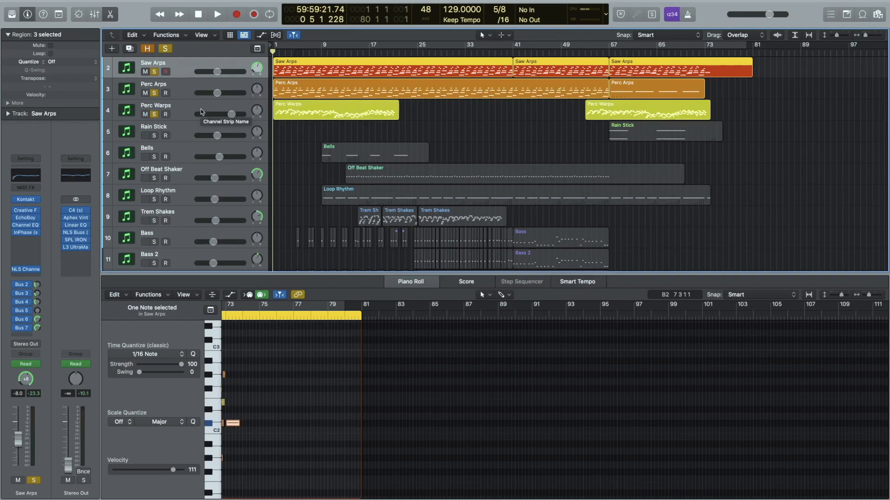
# Step: Play back the Perc Warps part on its own and stop the transport
pyautogui.click(217, 14)
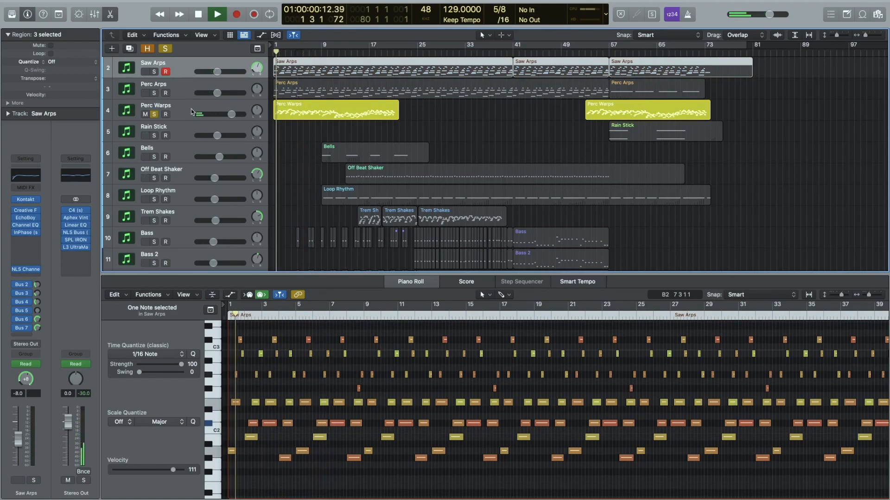
pyautogui.click(217, 13)
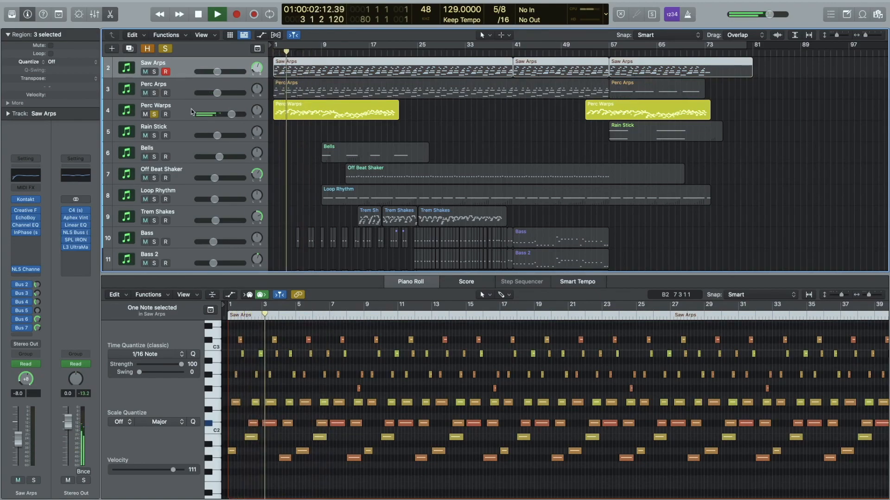
pyautogui.click(217, 14)
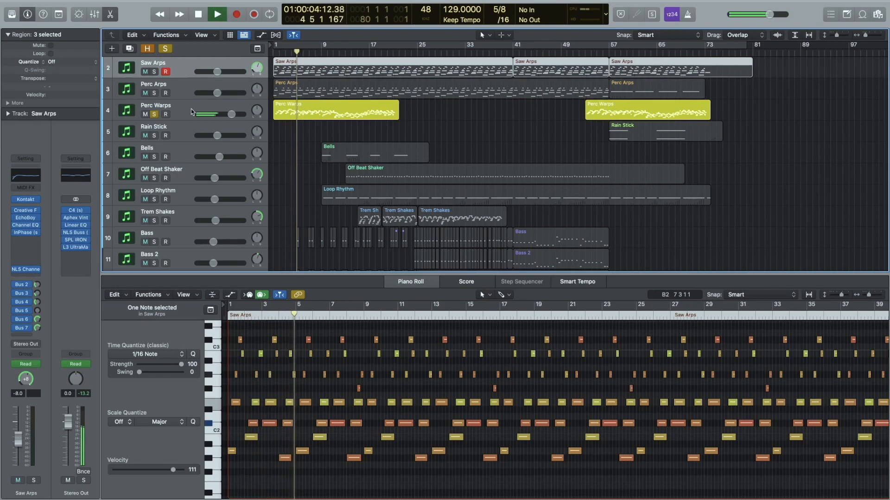
# Step: Select the Perc Warps track and turn off soloing so every track plays
pyautogui.click(155, 106)
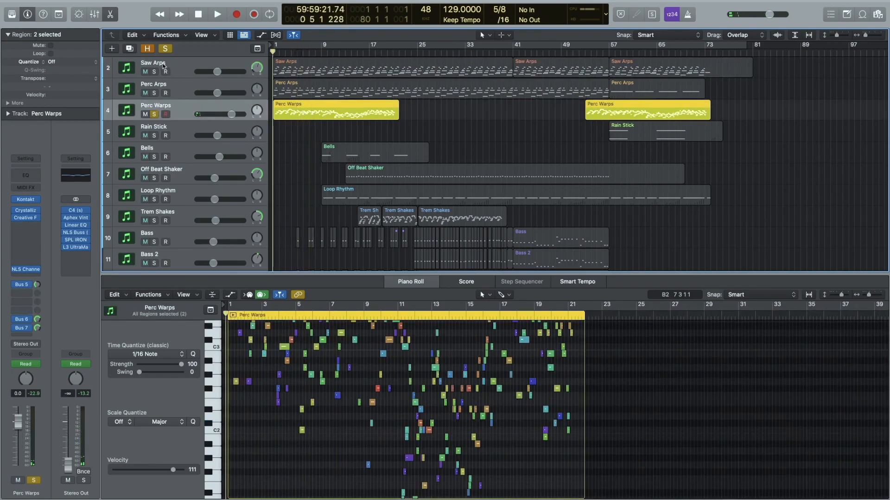
pyautogui.click(147, 49)
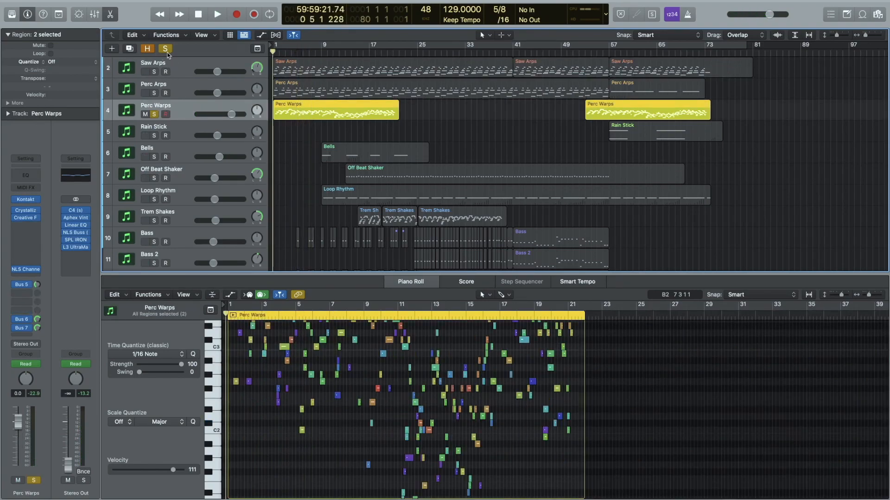
pyautogui.click(165, 49)
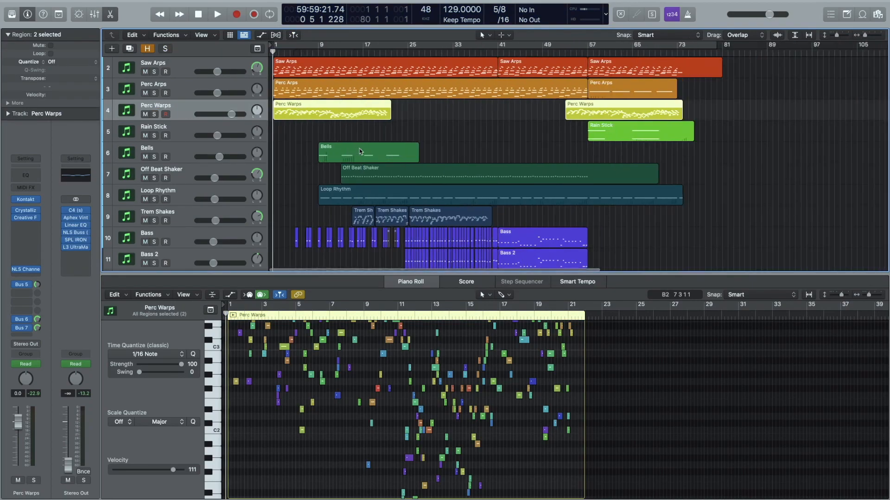
pyautogui.moveTo(427, 138)
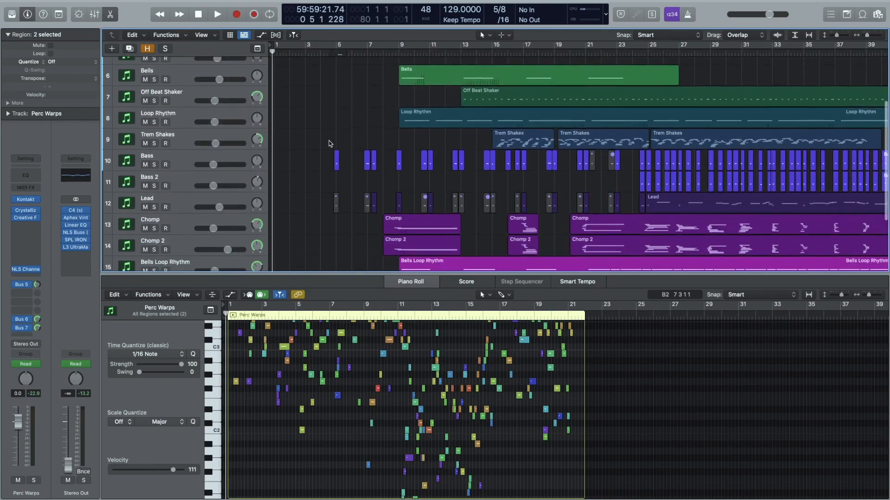
# Step: Select the Chomp track and bring up its Kontakt Shake instrument
pyautogui.scroll(-3)
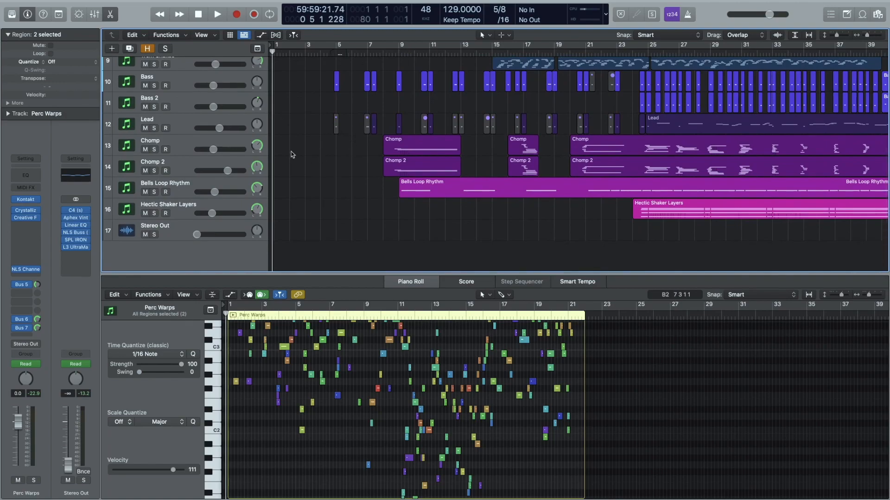
pyautogui.click(150, 140)
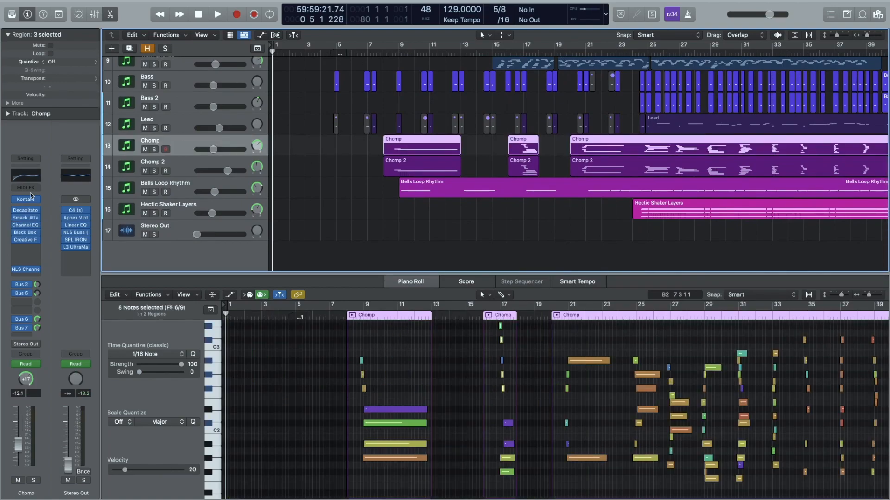
pyautogui.click(25, 199)
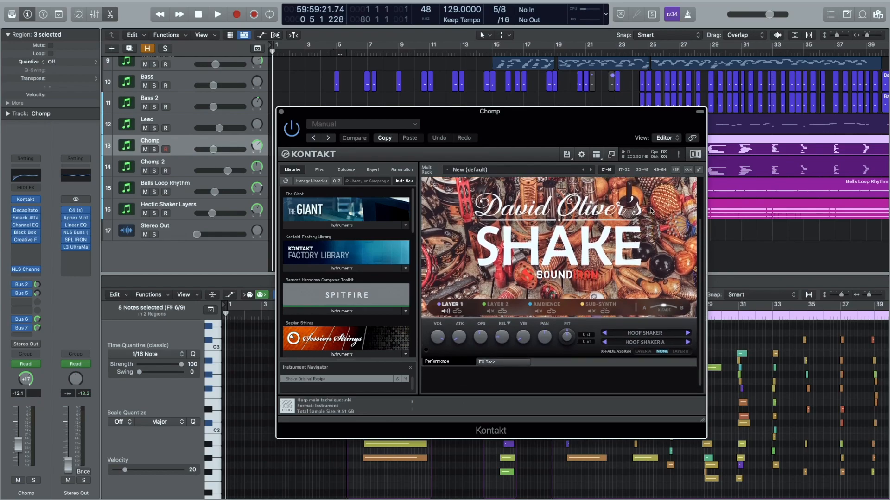
# Step: Show Kontakt's on-screen keyboard and play a note on the Shake instrument
pyautogui.click(596, 155)
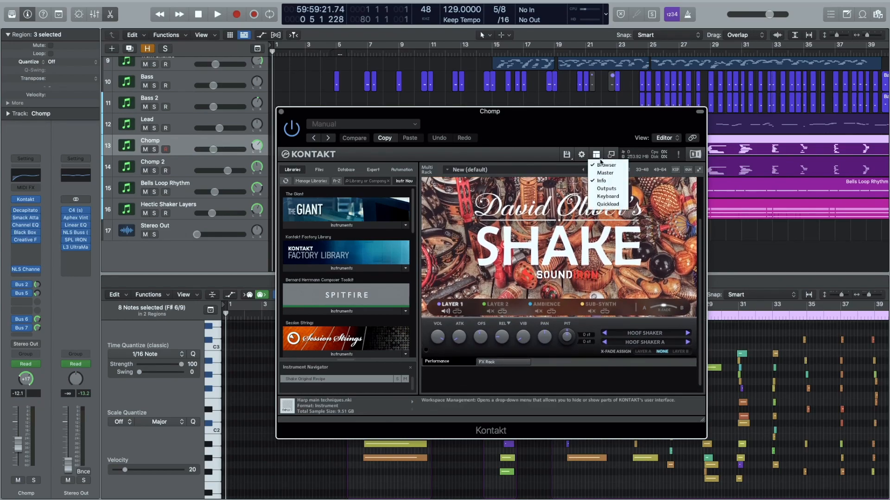
pyautogui.click(608, 196)
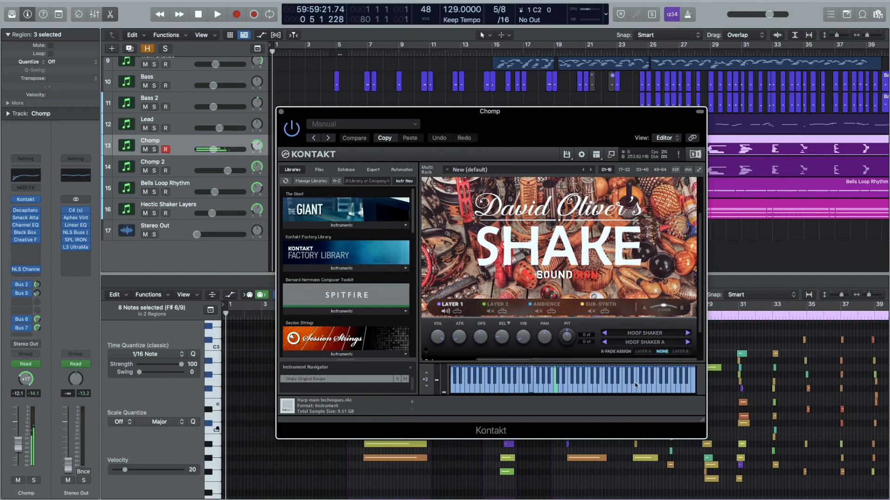
pyautogui.click(154, 149)
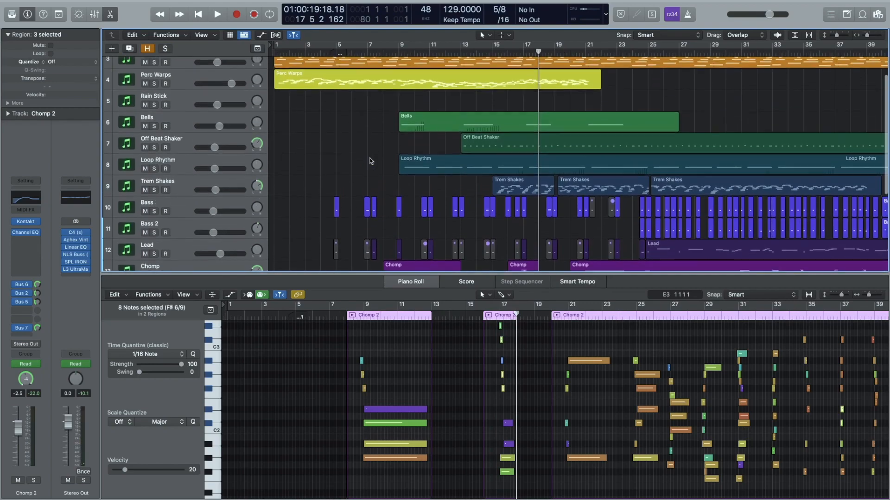
# Step: Scroll up to the Bells track, play its loop with tune automation, then stop
pyautogui.scroll(3)
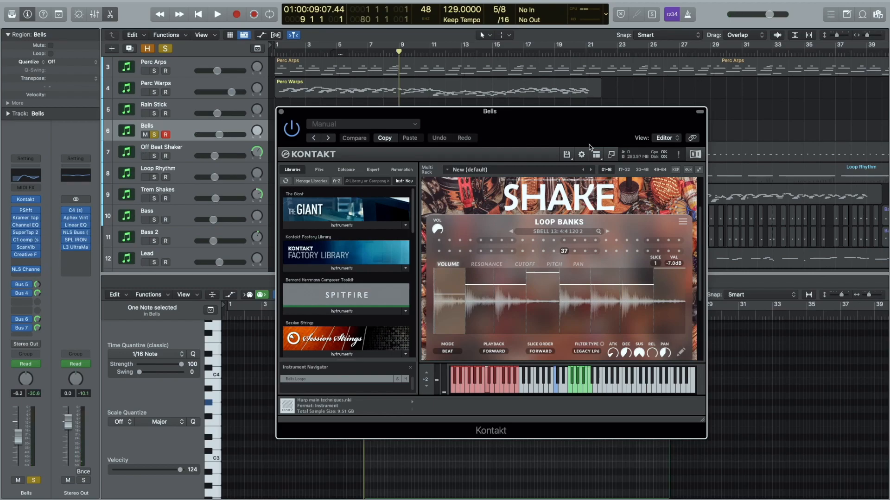
pyautogui.click(217, 14)
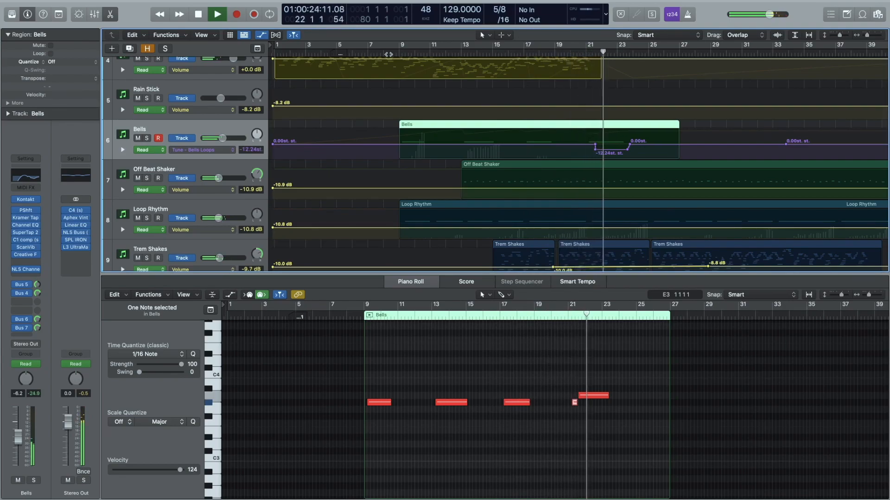
pyautogui.click(217, 14)
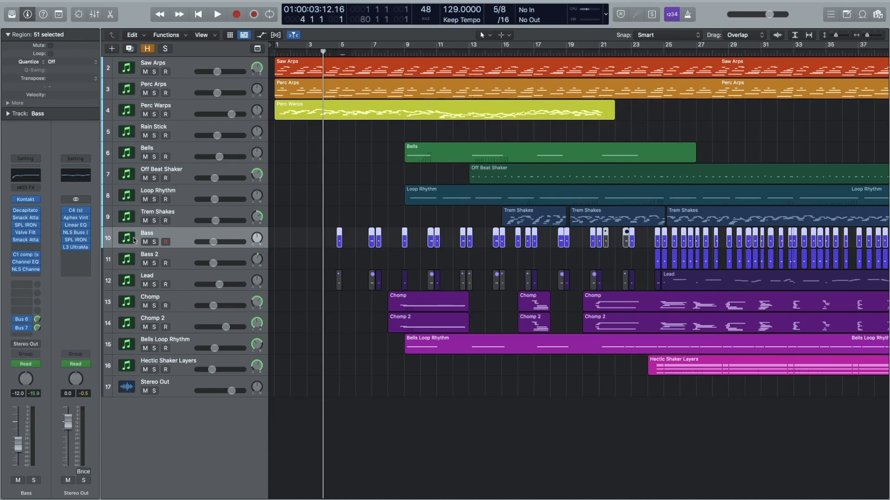
pyautogui.moveTo(189, 239)
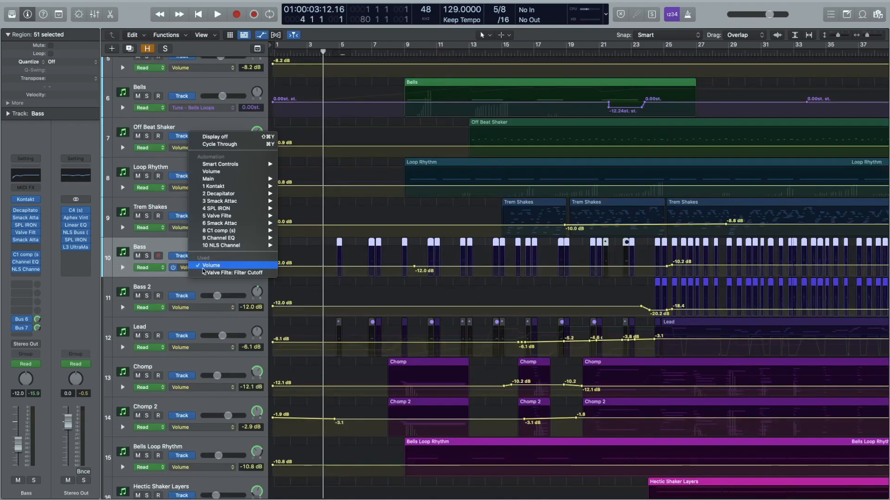
# Step: Show the Bass Valve Filter cutoff automation and play the arrangement against it
pyautogui.click(235, 273)
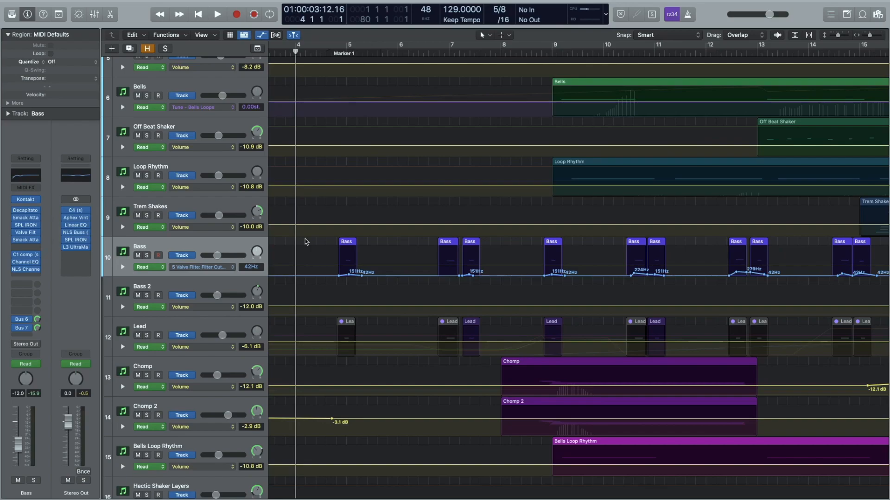
pyautogui.click(217, 14)
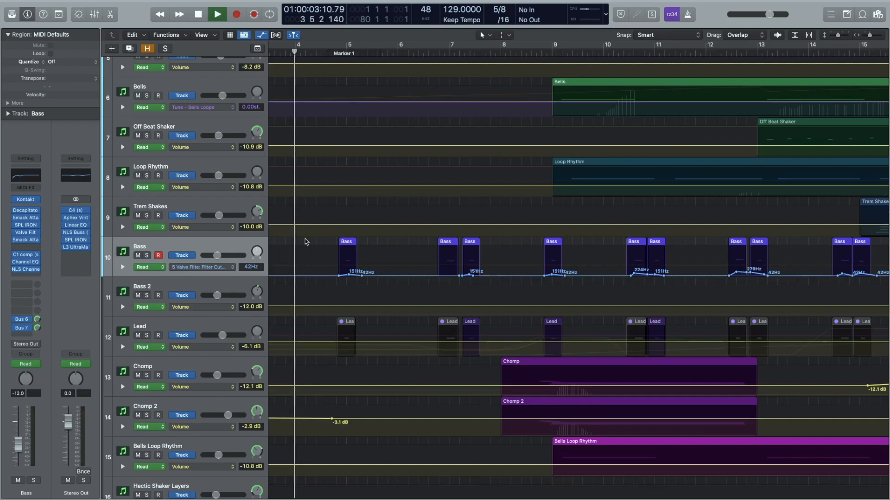
pyautogui.click(217, 14)
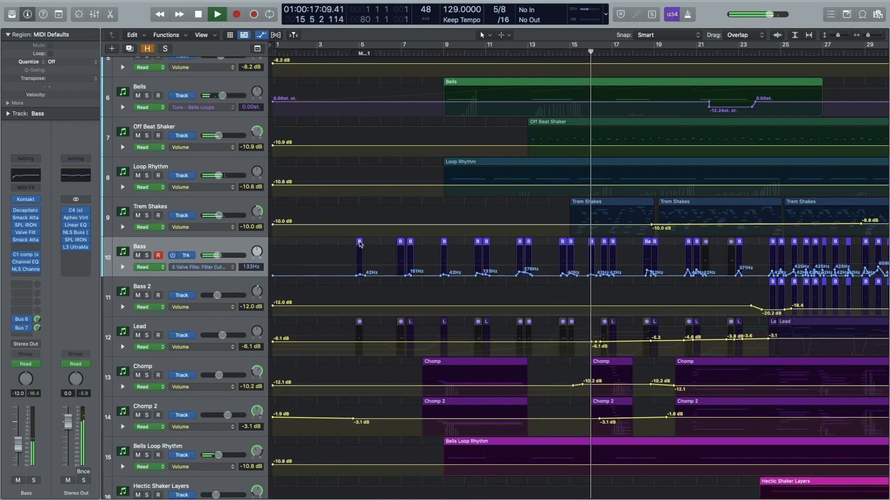
pyautogui.click(216, 14)
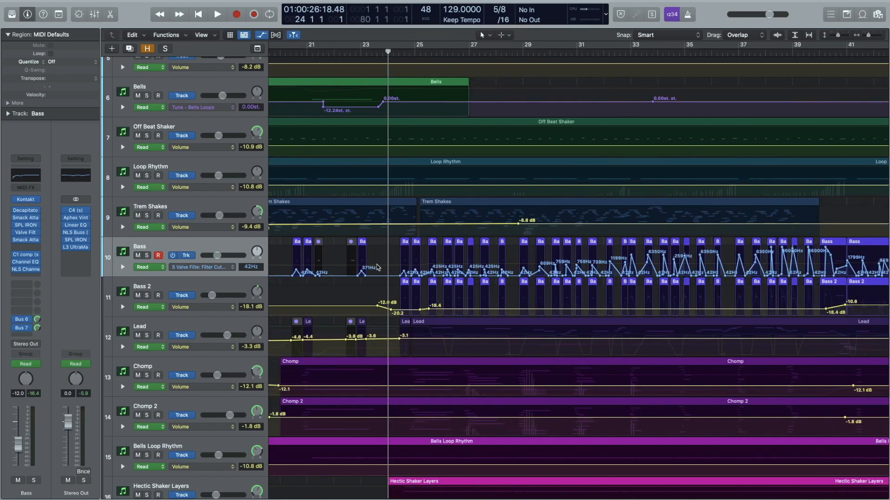
# Step: Select the Bass 2 track and its regions to solo it alongside Bass
pyautogui.hscroll(-3)
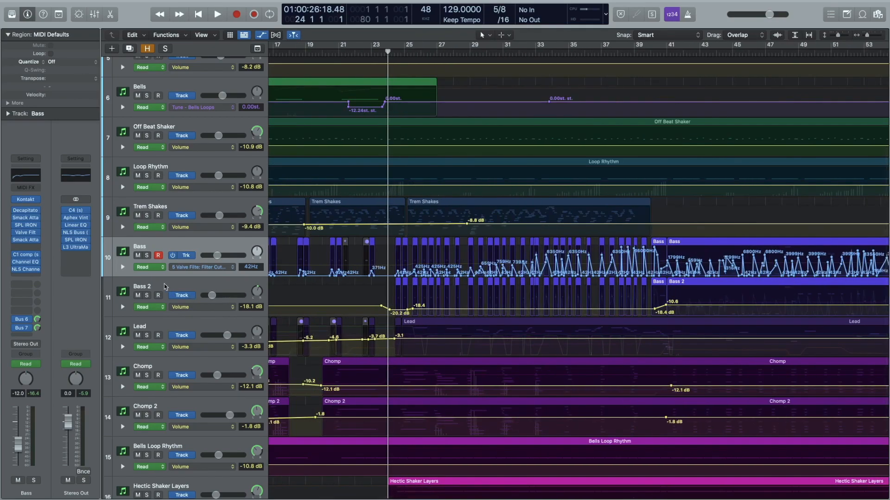
pyautogui.click(143, 286)
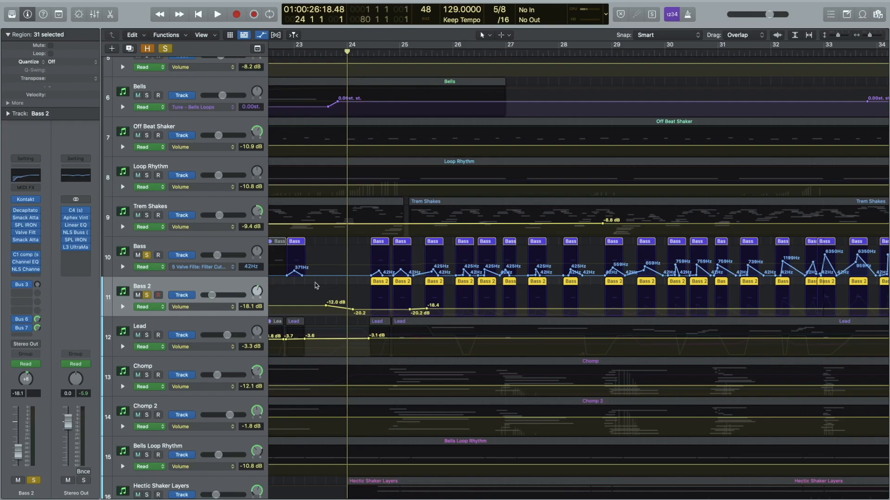
# Step: Play back the soloed bass tracks, then stop and clear the solos
pyautogui.click(218, 14)
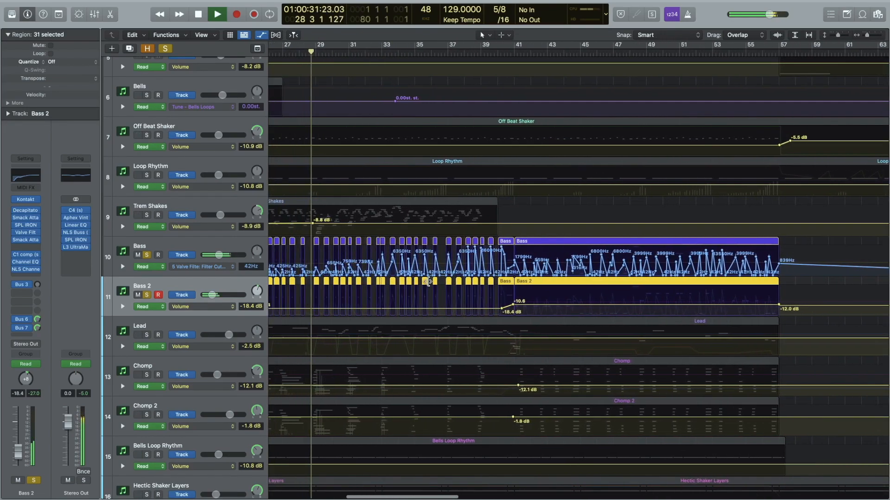
pyautogui.click(217, 14)
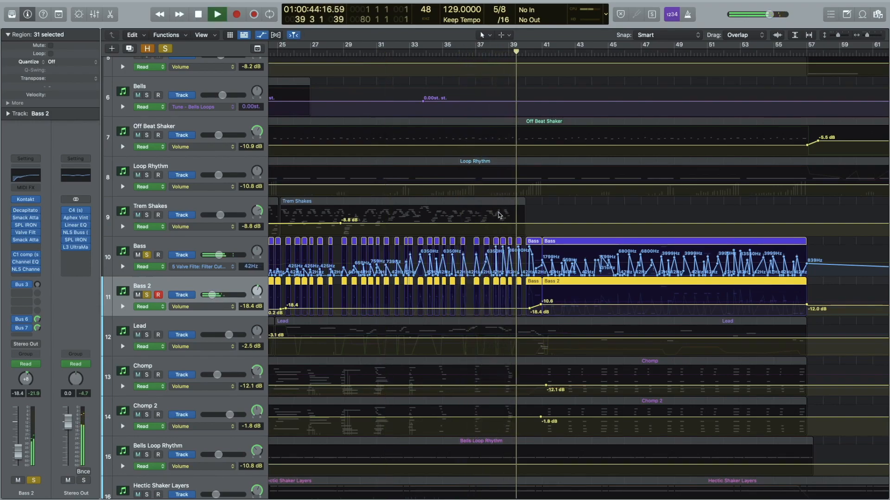
pyautogui.click(217, 14)
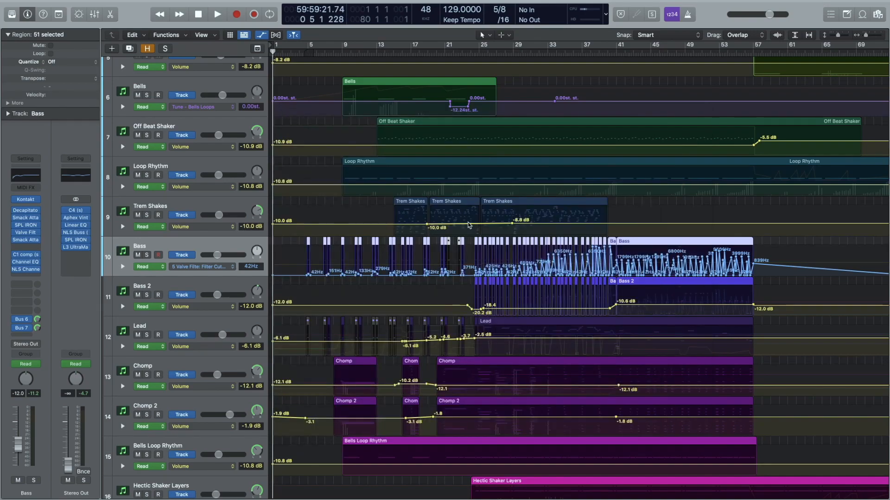
# Step: Show the Lead track's Kontakt Swell automation curve, view Kontakt, then hide automation
pyautogui.scroll(-3)
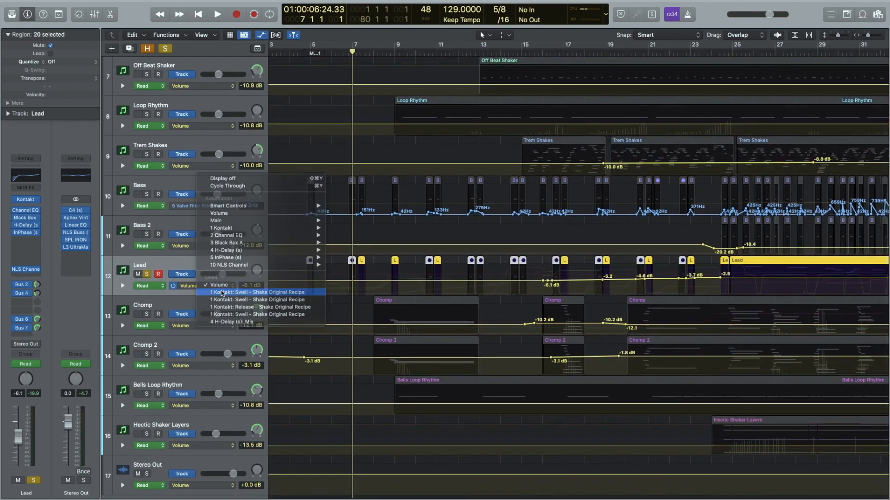
pyautogui.click(264, 292)
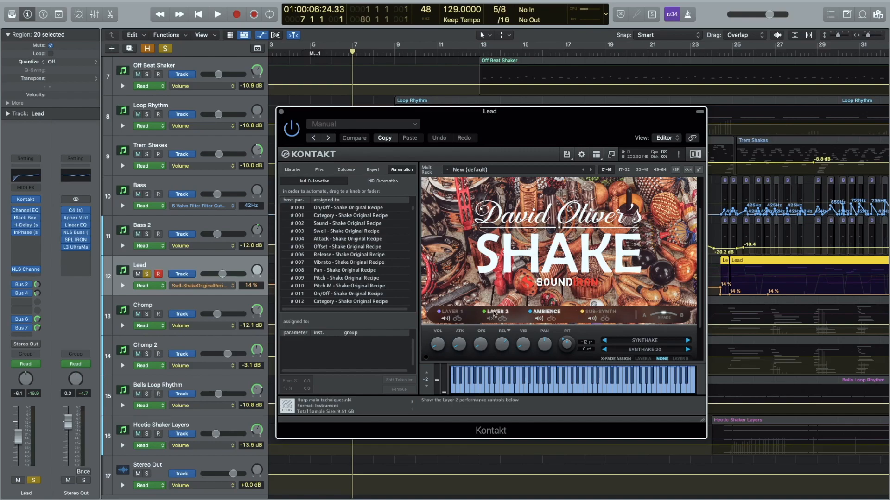
pyautogui.click(600, 312)
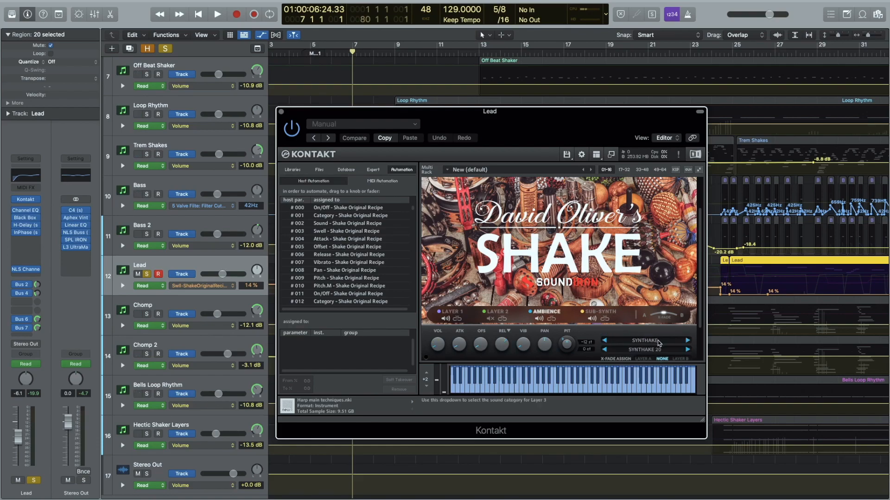
pyautogui.click(451, 313)
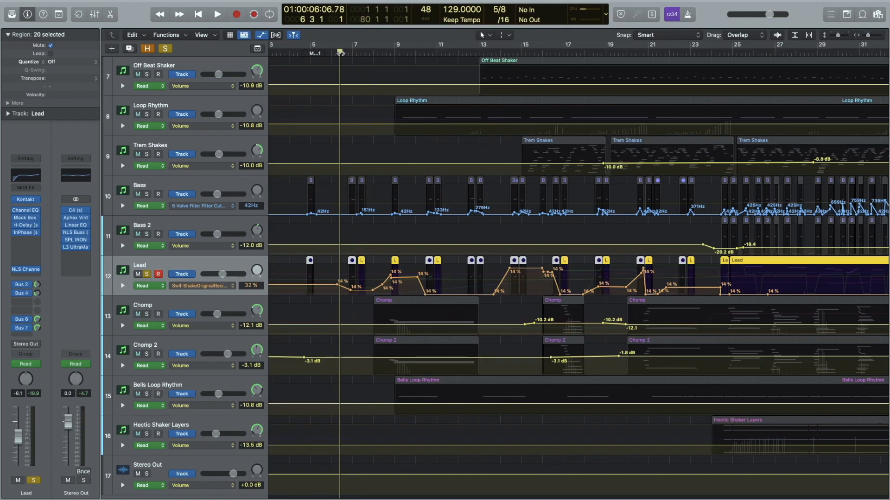
pyautogui.click(217, 14)
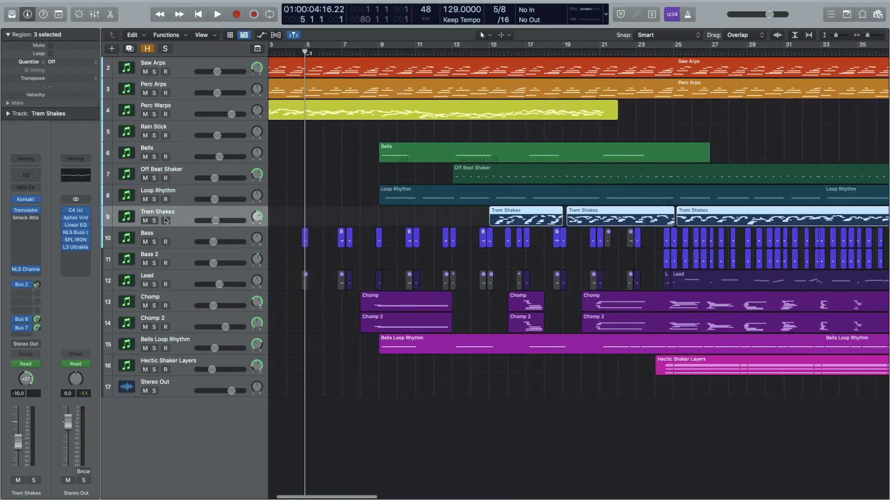
# Step: Solo and play Trem Shakes alone, then switch the solo to Loop Rhythm
pyautogui.click(165, 222)
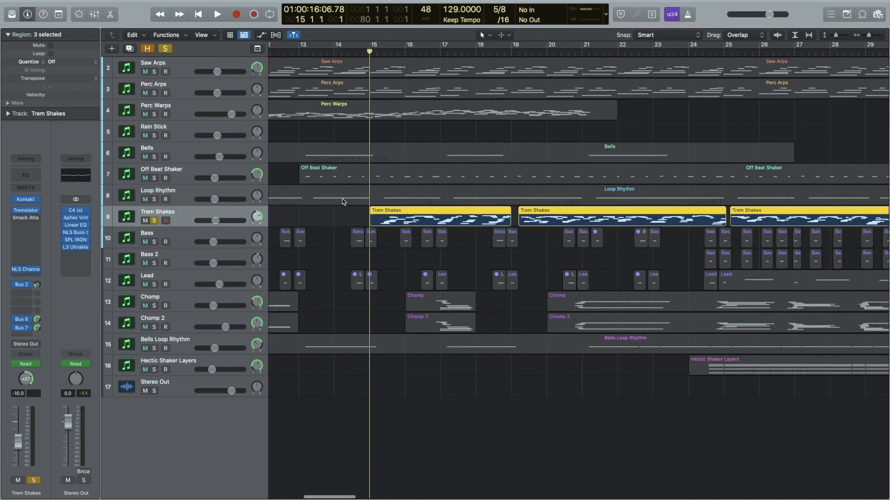
pyautogui.click(217, 13)
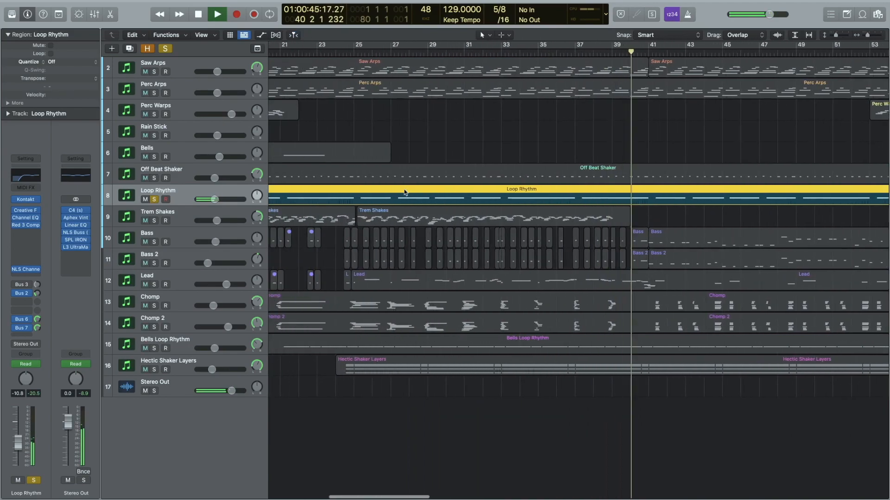
# Step: Solo Off Beat Shaker, Bells Loop Rhythm and Hectic Shaker Layers in turn, then stop unsoloed
pyautogui.doubleClick(125, 345)
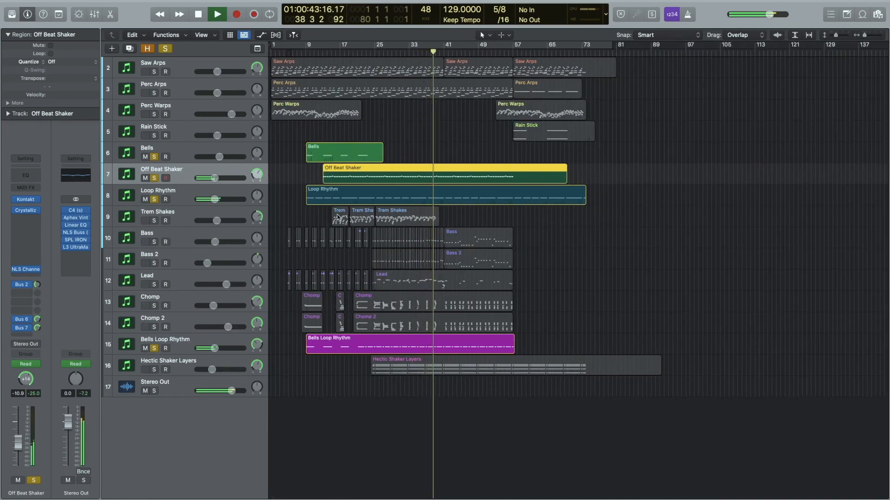
pyautogui.click(217, 14)
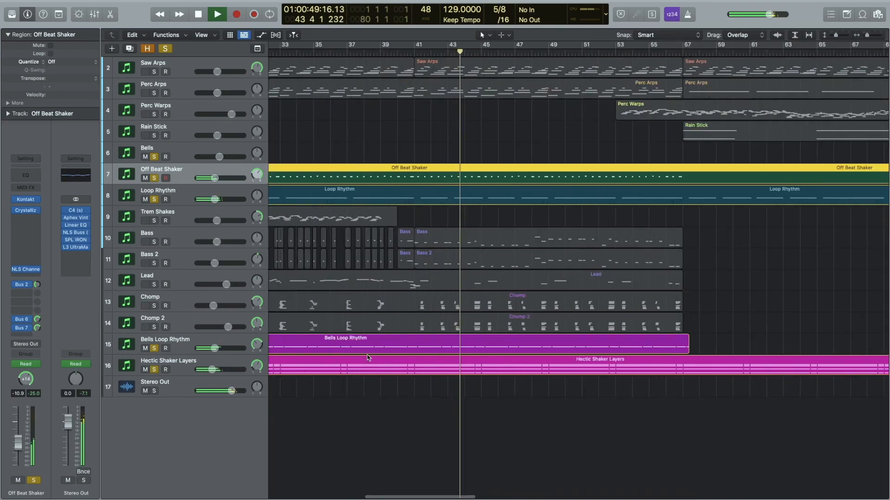
pyautogui.click(217, 14)
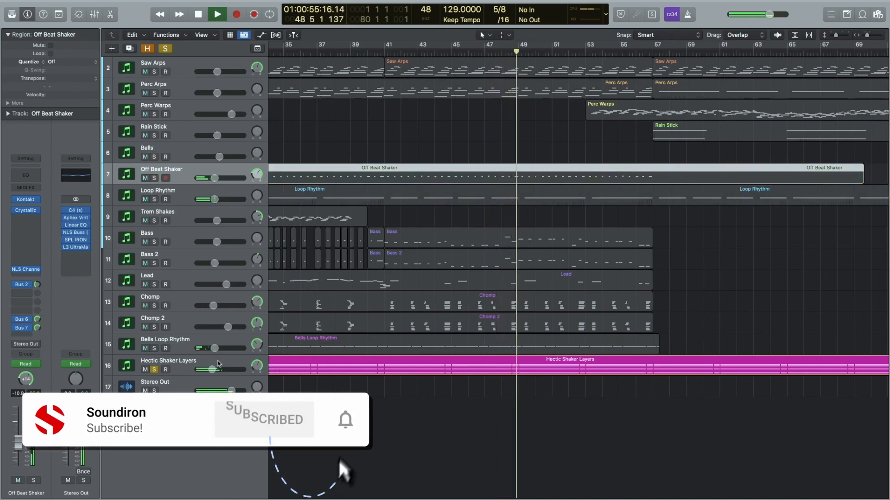
pyautogui.doubleClick(567, 360)
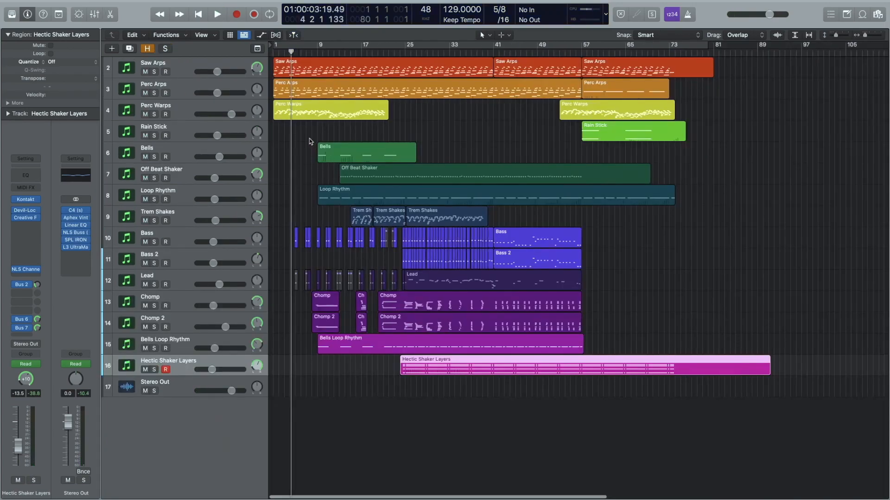
# Step: Solo Perc Warps and Rain Stick while playing, then play the full arrangement from the start
pyautogui.click(197, 14)
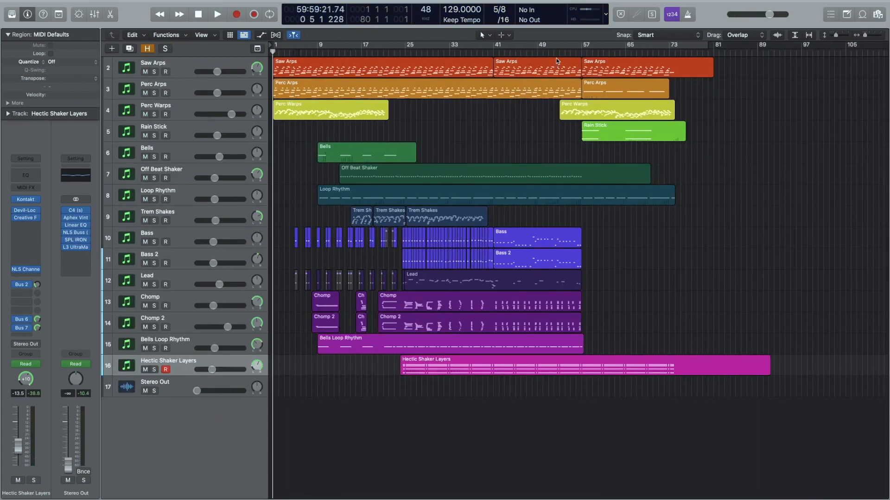
pyautogui.click(218, 14)
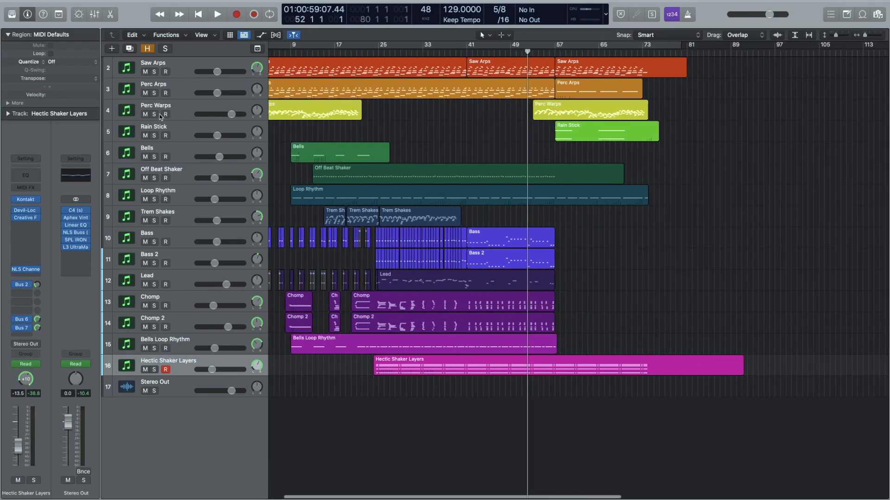
pyautogui.click(217, 14)
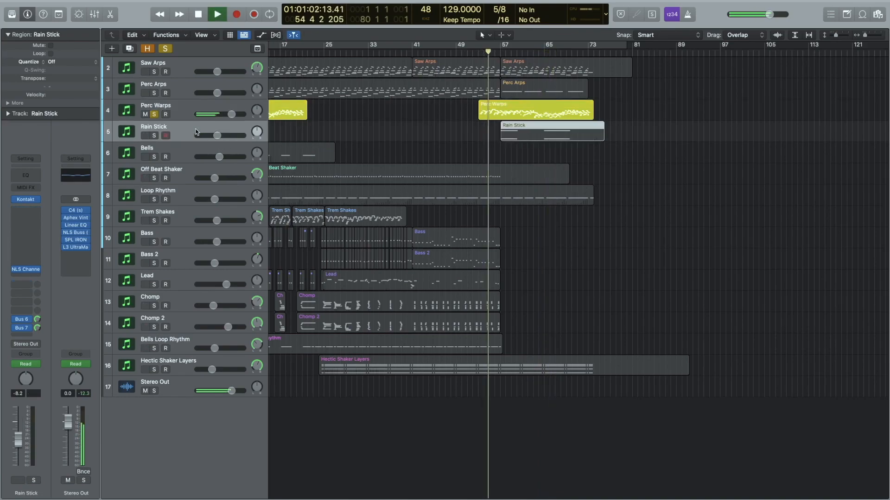
pyautogui.click(165, 135)
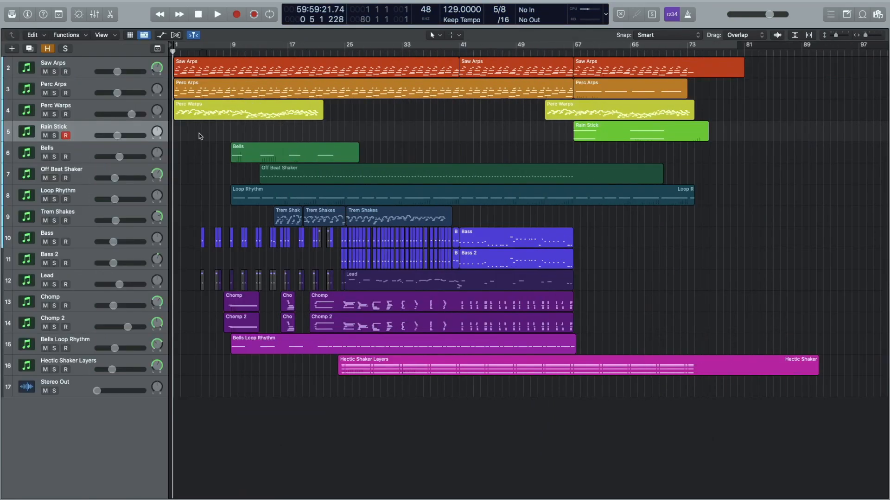
pyautogui.click(217, 14)
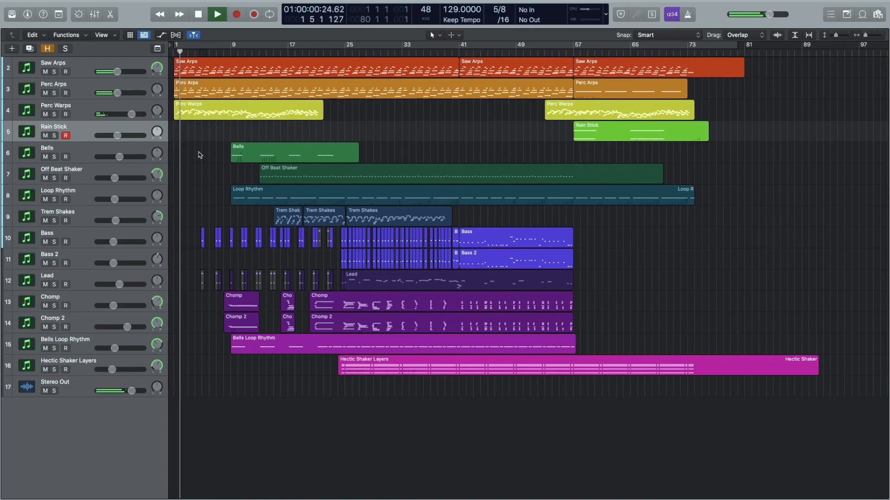